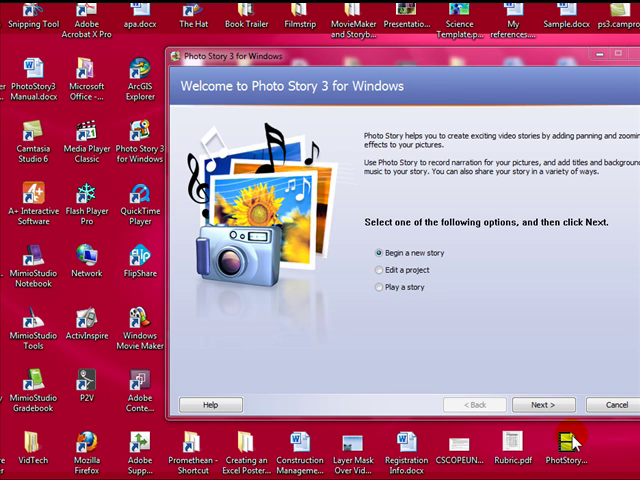
{"action": "mouse_move", "coordinate": [375, 292]}
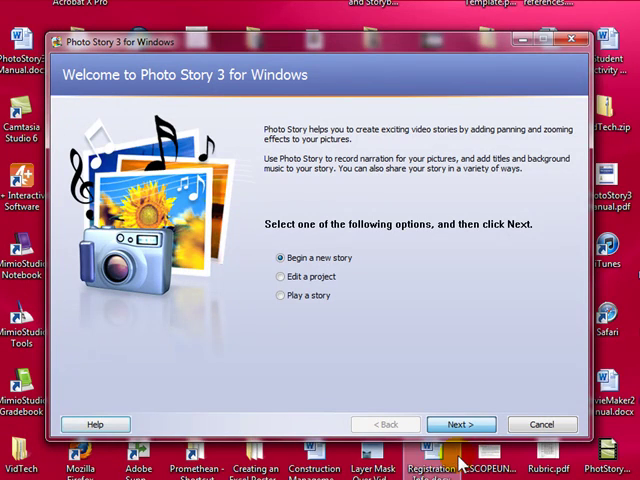
Keep 'Begin a new story' selected and continue past the welcome page.
{"action": "left_click", "coordinate": [461, 427]}
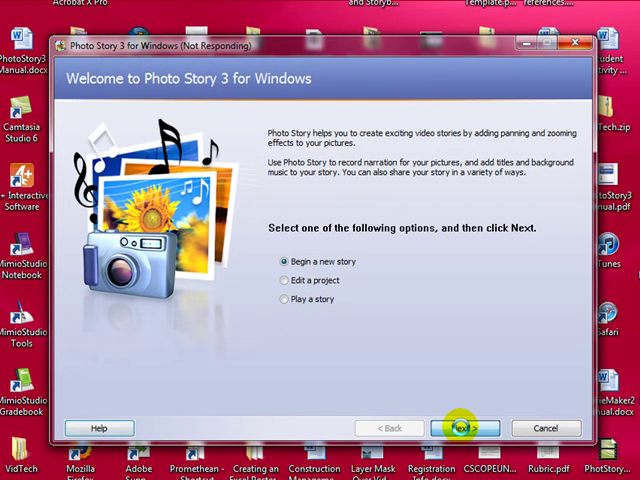
Import all five pictures from the Black History Month folder into the film strip.
{"action": "left_click", "coordinate": [462, 427]}
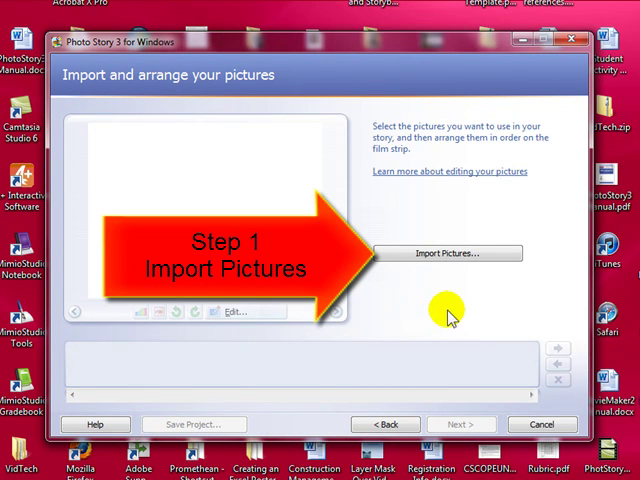
{"action": "mouse_move", "coordinate": [415, 315]}
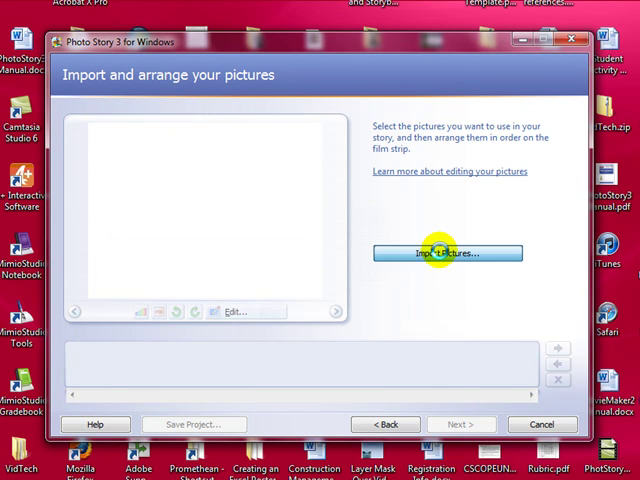
{"action": "left_click", "coordinate": [447, 253]}
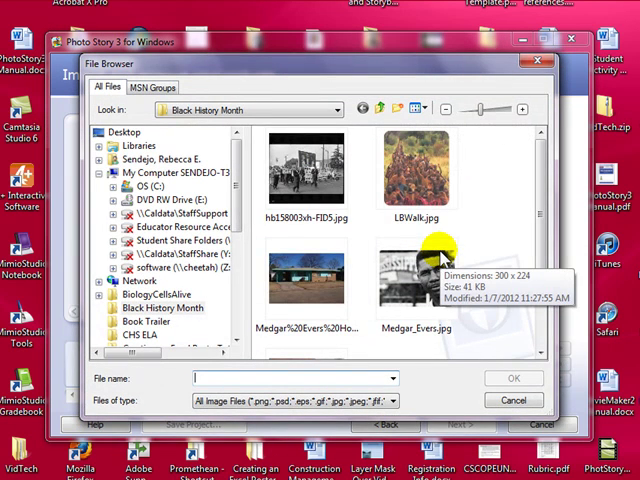
{"action": "mouse_move", "coordinate": [305, 170]}
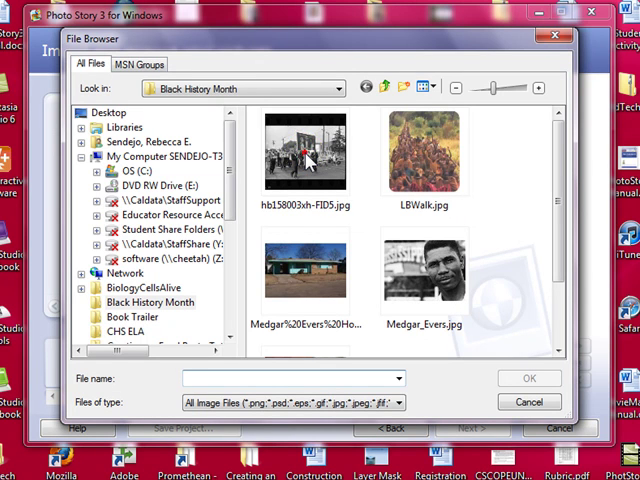
{"action": "left_click", "coordinate": [305, 150]}
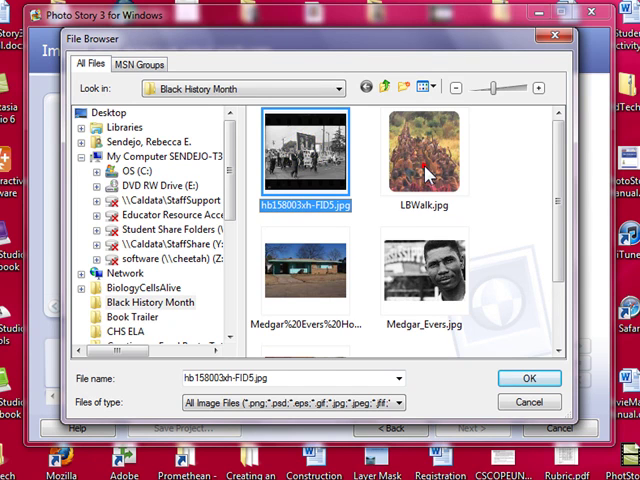
{"action": "left_click", "coordinate": [300, 280]}
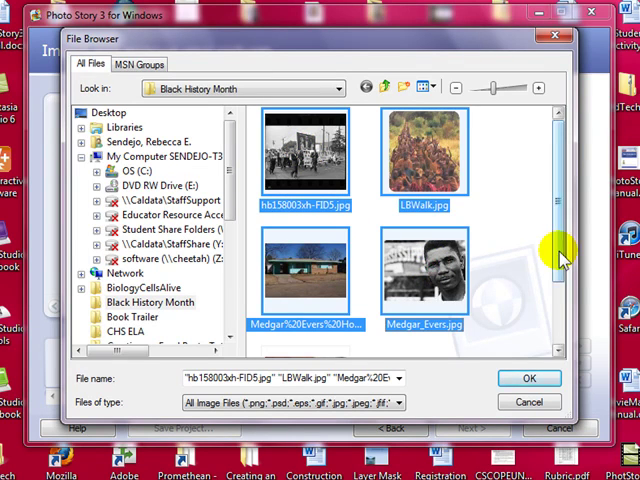
{"action": "scroll", "scroll_direction": "down", "scroll_amount": 3}
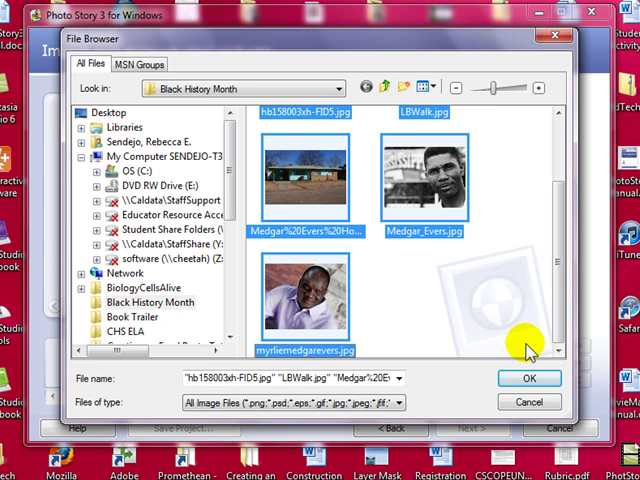
{"action": "left_click", "coordinate": [530, 378]}
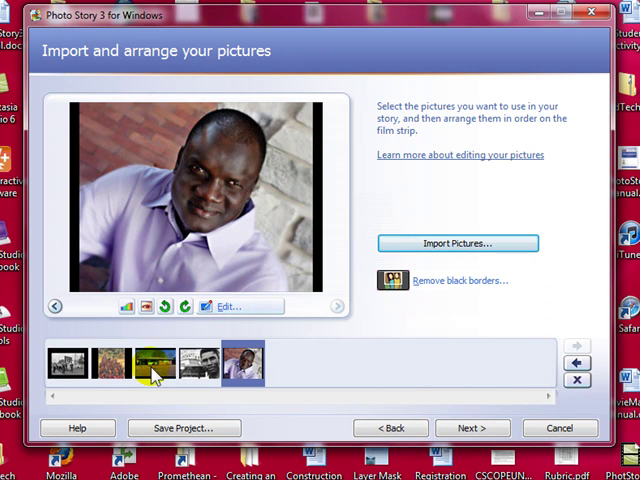
Select the colorful crowd photo in the film strip to lead the story.
{"action": "left_click", "coordinate": [113, 365]}
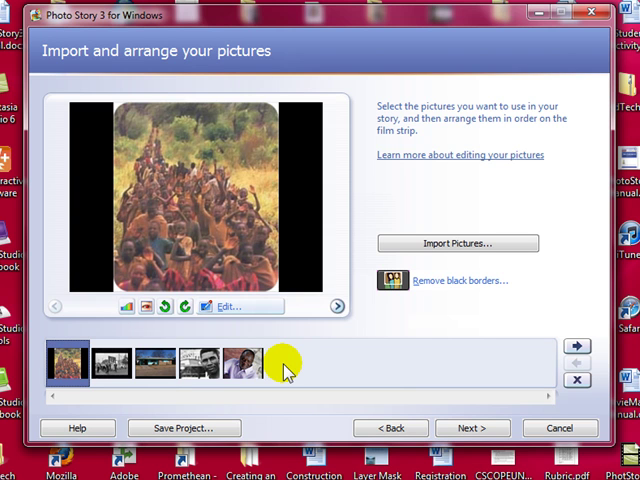
{"action": "mouse_move", "coordinate": [470, 388]}
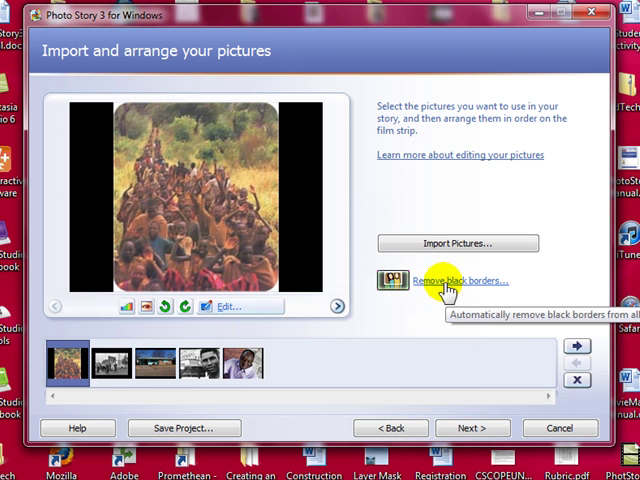
Remove black borders, accepting the crowd and march crops, then Yes to All.
{"action": "left_click", "coordinate": [457, 281]}
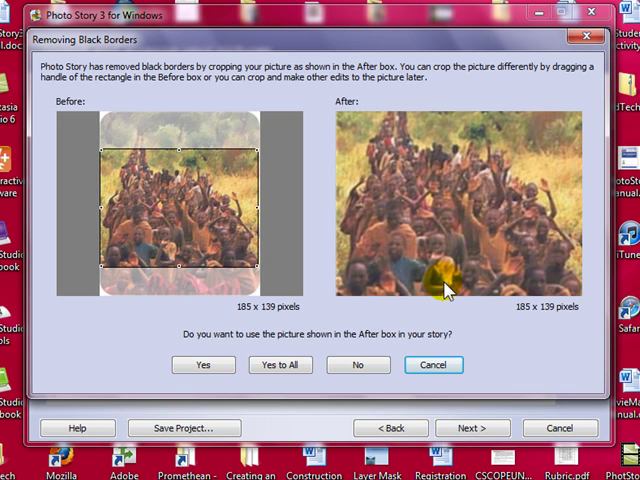
{"action": "mouse_move", "coordinate": [165, 150]}
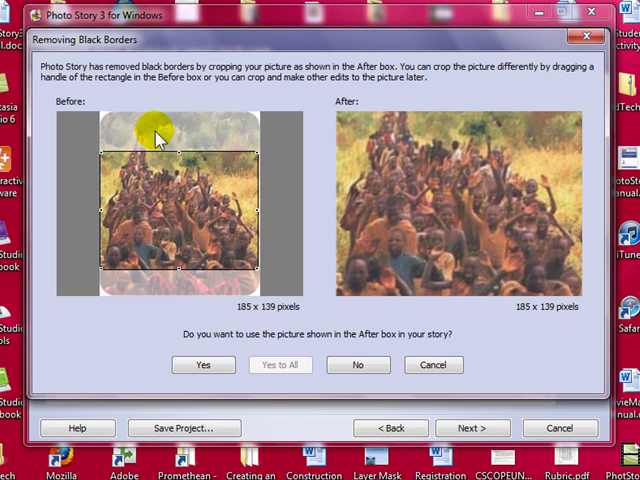
{"action": "mouse_move", "coordinate": [82, 197]}
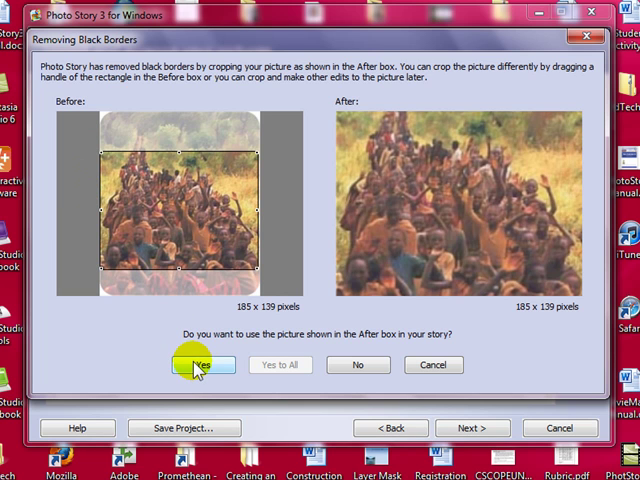
{"action": "left_click", "coordinate": [198, 364]}
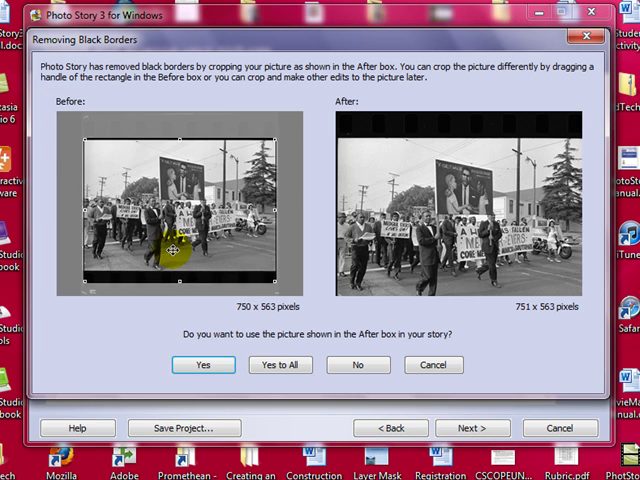
{"action": "left_click", "coordinate": [201, 364]}
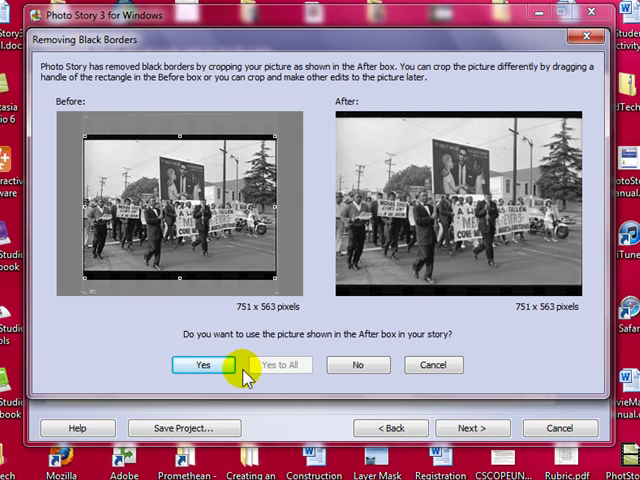
{"action": "left_click", "coordinate": [196, 364]}
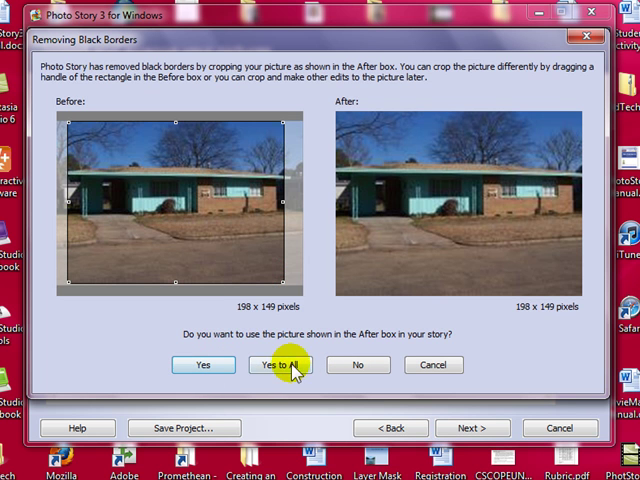
{"action": "left_click", "coordinate": [281, 364]}
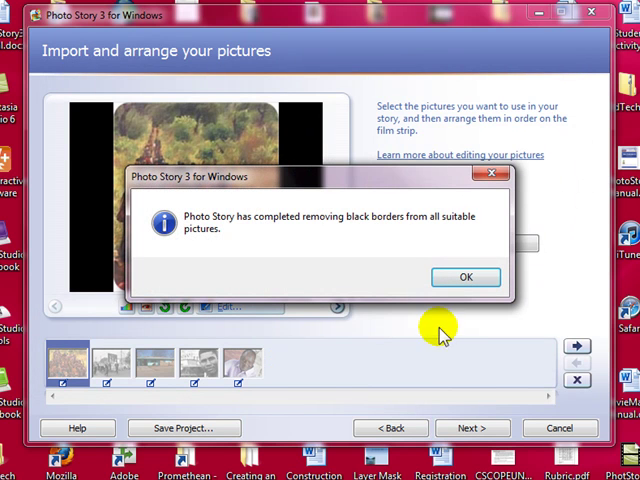
{"action": "left_click", "coordinate": [465, 277]}
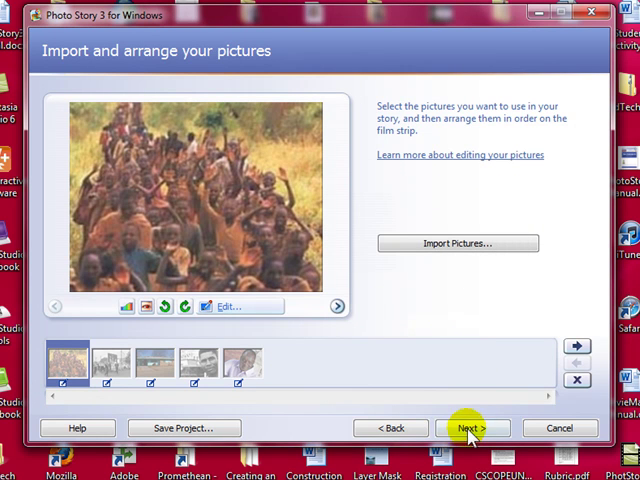
Title the crowd photo 'Black History Month Feb. 2012' on the title page.
{"action": "left_click", "coordinate": [471, 428]}
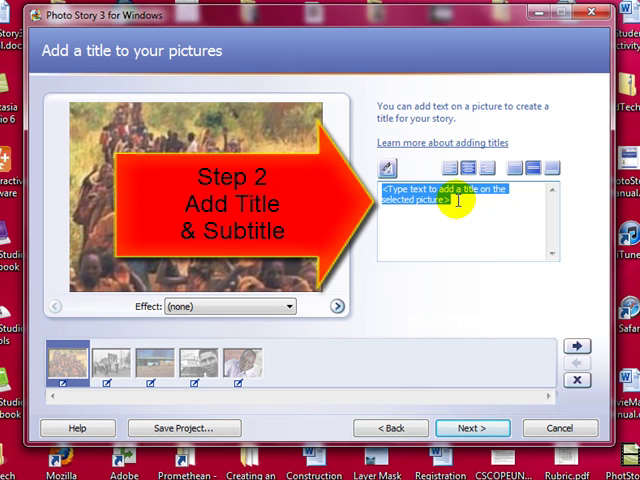
{"action": "type", "text": "Black"}
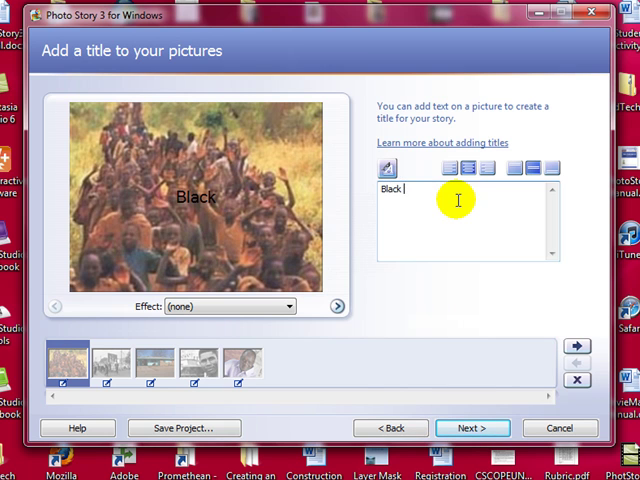
{"action": "type", "text": "History"}
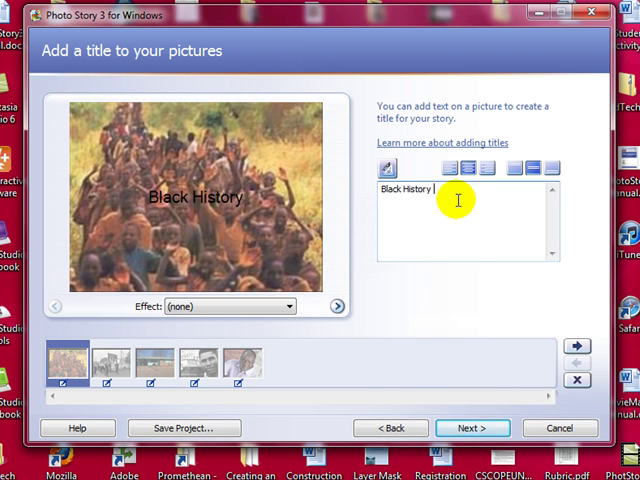
{"action": "type", "text": "Month"}
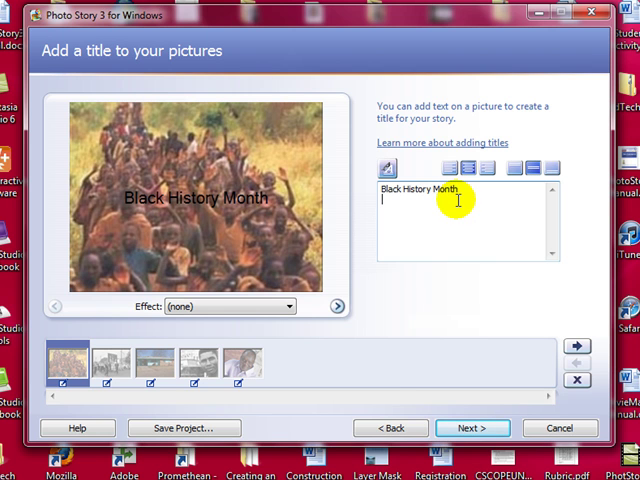
{"action": "type", "text": "Feb."}
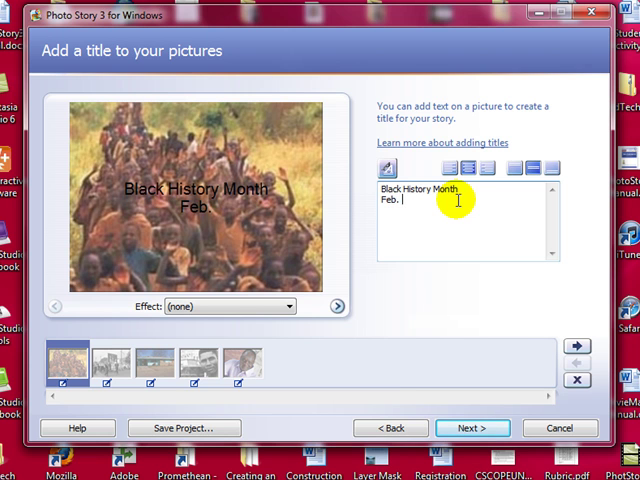
{"action": "type", "text": "2012"}
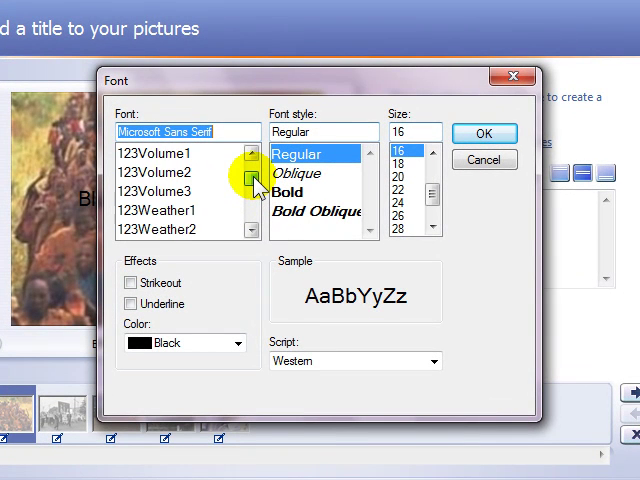
Set the title font to Harlow Solid, size 22, in yellow.
{"action": "left_click", "coordinate": [251, 183]}
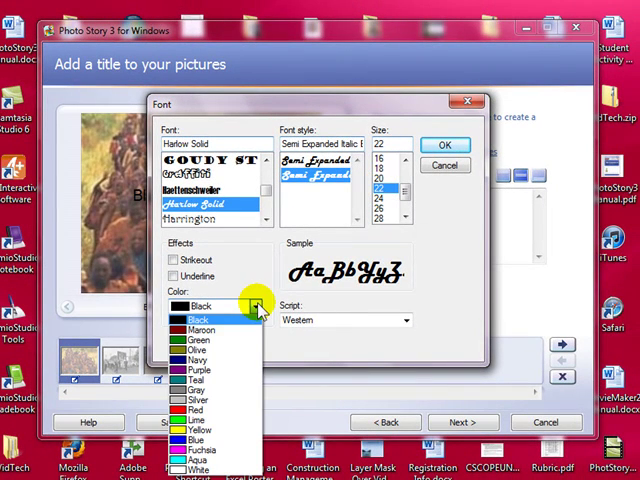
{"action": "left_click", "coordinate": [205, 428]}
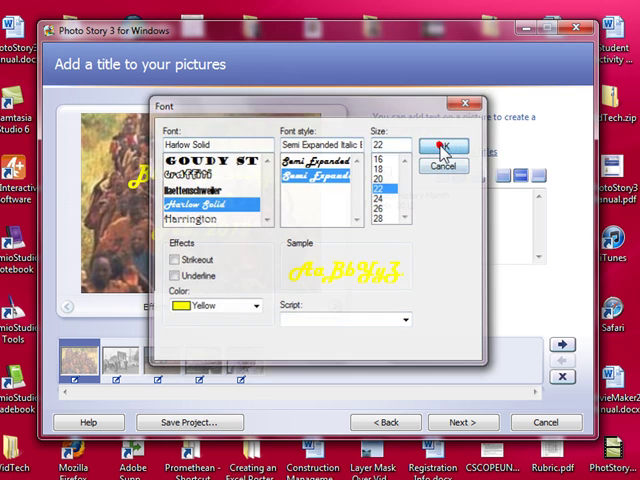
{"action": "left_click", "coordinate": [441, 148]}
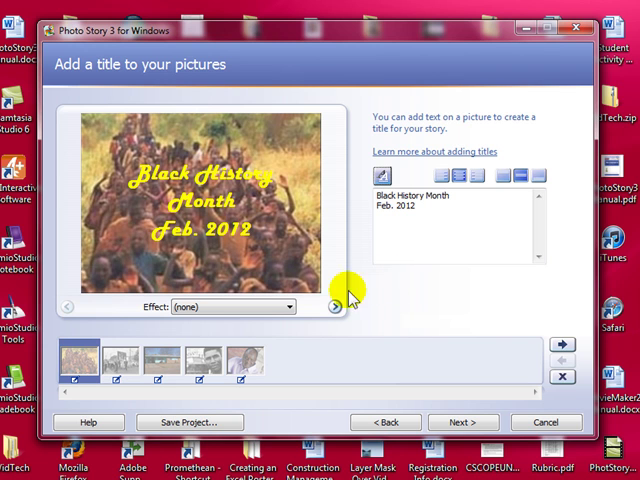
{"action": "mouse_move", "coordinate": [293, 307]}
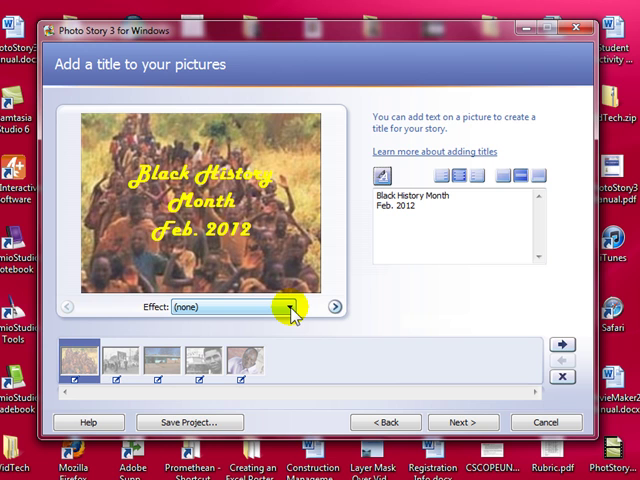
{"action": "left_click", "coordinate": [292, 307]}
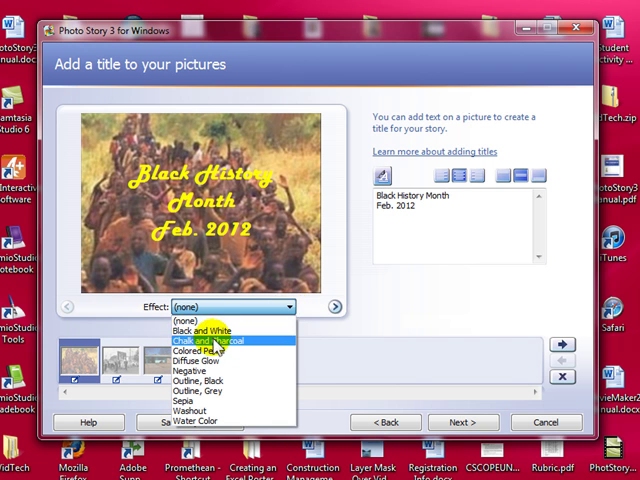
{"action": "left_click", "coordinate": [201, 331]}
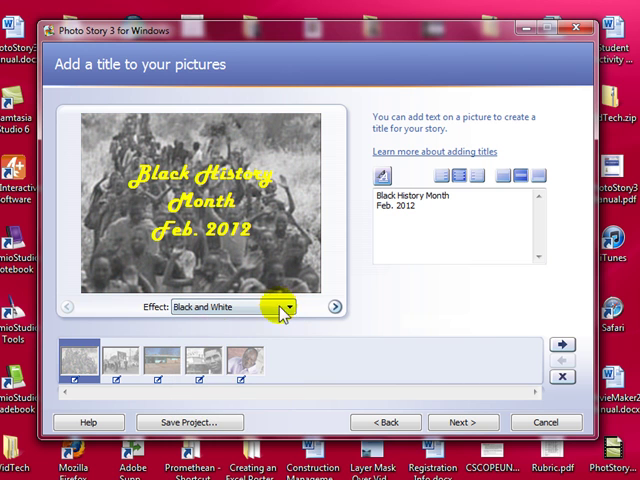
{"action": "left_click", "coordinate": [291, 307]}
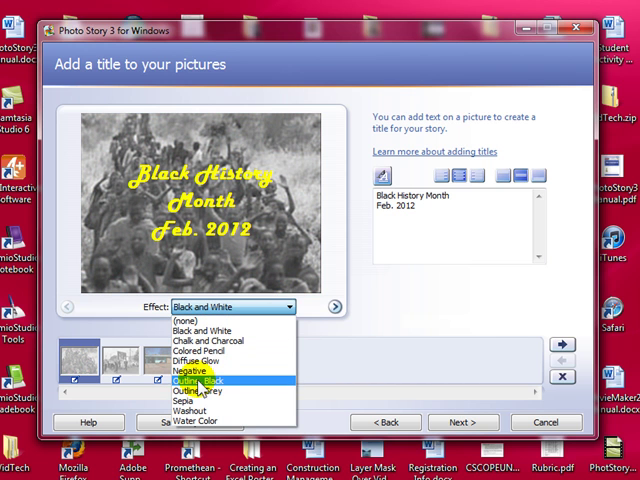
{"action": "left_click", "coordinate": [195, 381]}
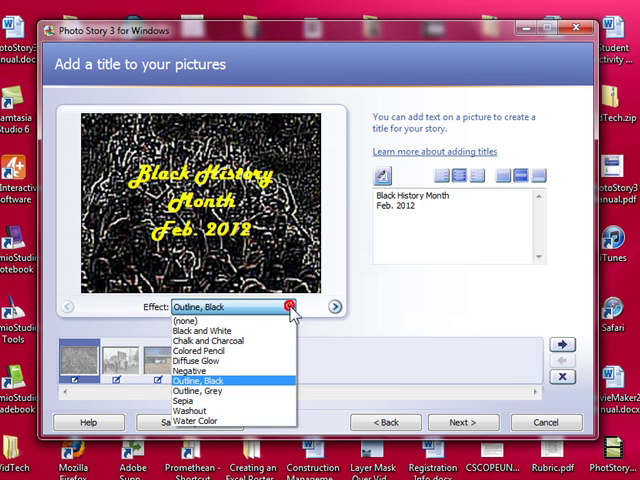
{"action": "left_click", "coordinate": [196, 421]}
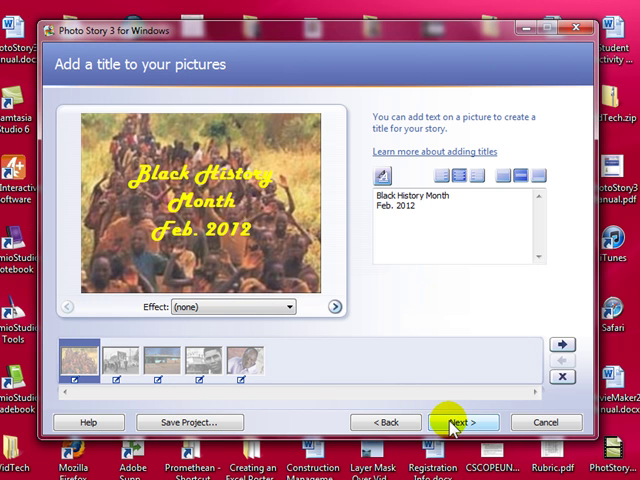
Go to the narration page and open Customize Motion for the crowd photo.
{"action": "left_click", "coordinate": [461, 421]}
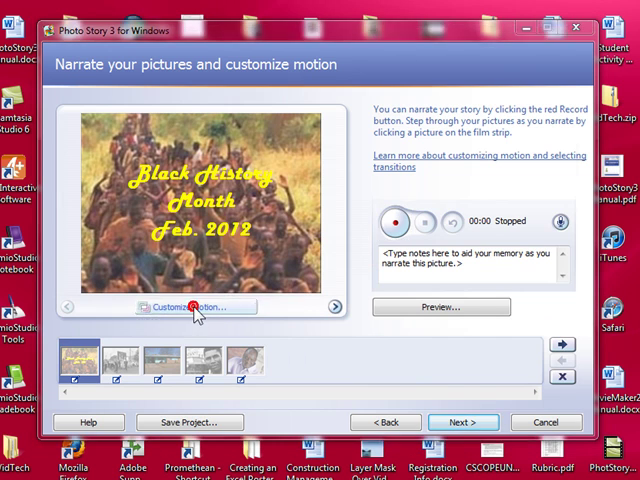
{"action": "left_click", "coordinate": [192, 307]}
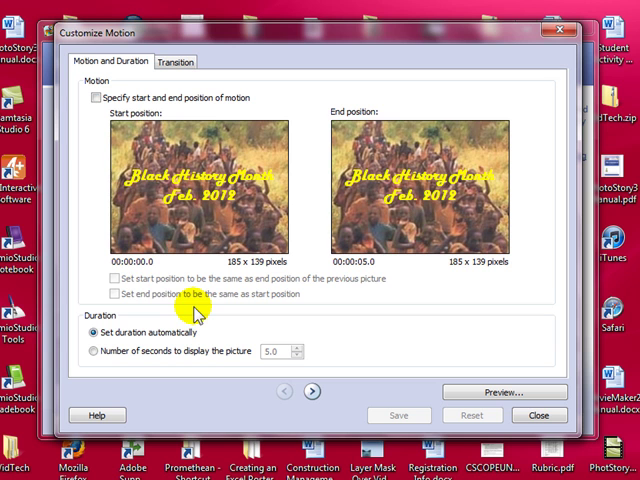
Hold the crowd photo still for 7.0 seconds, then advance to the next picture.
{"action": "left_click", "coordinate": [92, 97]}
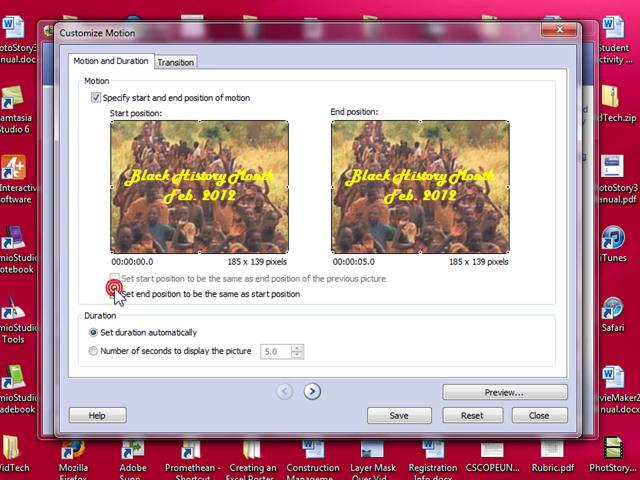
{"action": "left_click", "coordinate": [113, 294]}
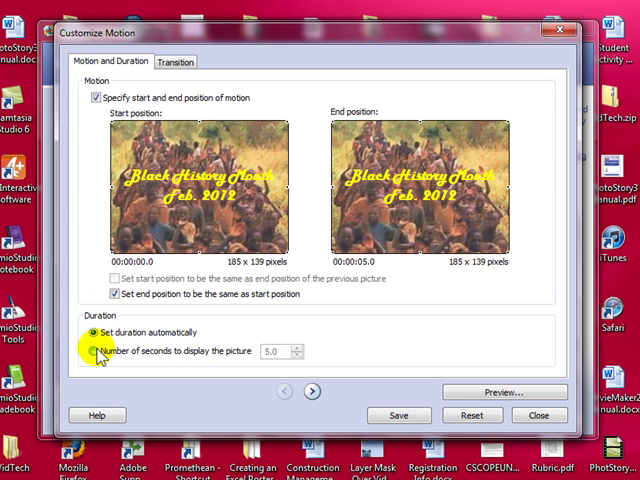
{"action": "left_click", "coordinate": [93, 350]}
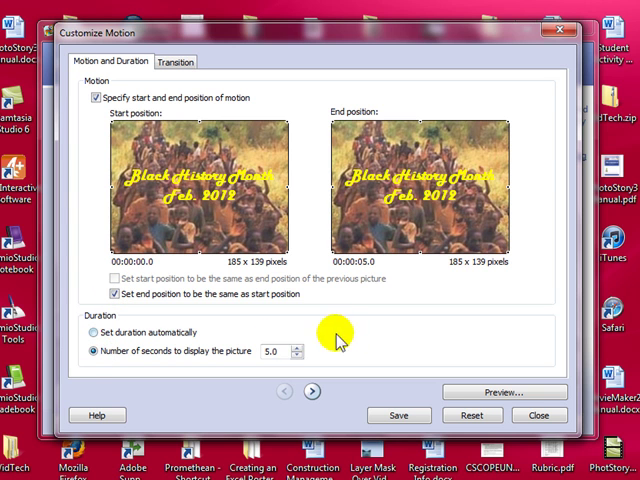
{"action": "left_click", "coordinate": [297, 348]}
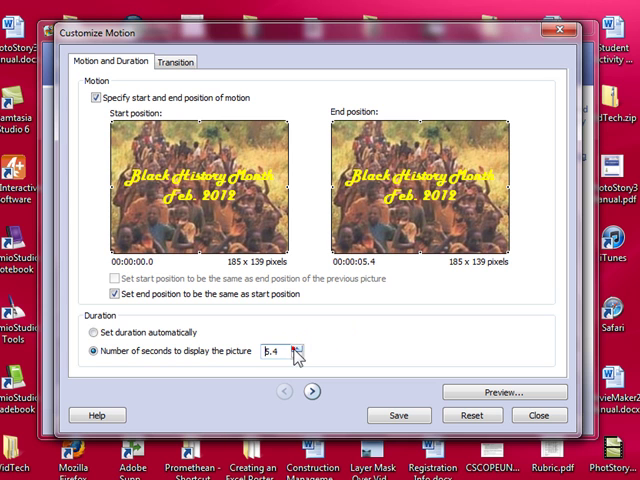
{"action": "left_click", "coordinate": [294, 352]}
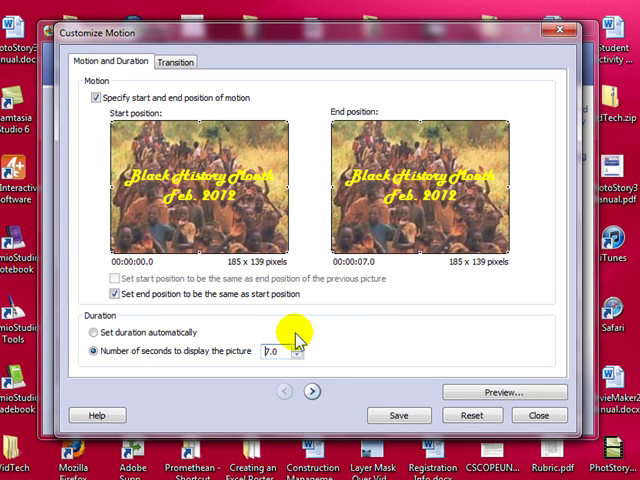
{"action": "mouse_move", "coordinate": [320, 391]}
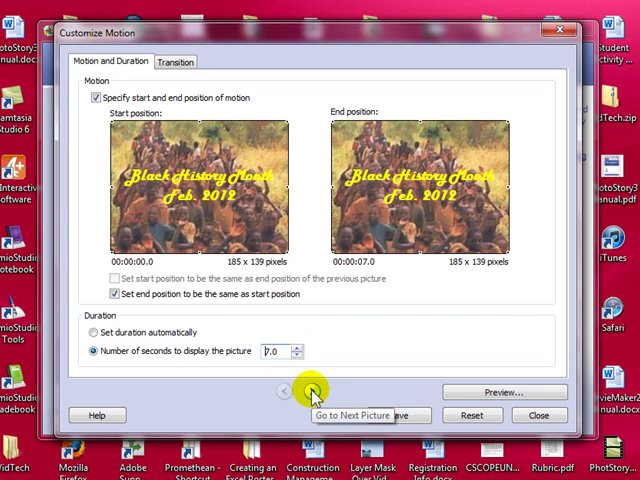
{"action": "left_click", "coordinate": [313, 391]}
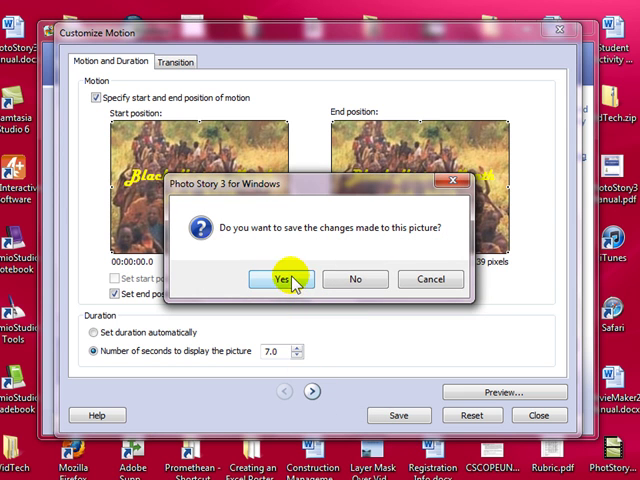
Save the crowd photo's 7-second still motion changes.
{"action": "left_click", "coordinate": [285, 279]}
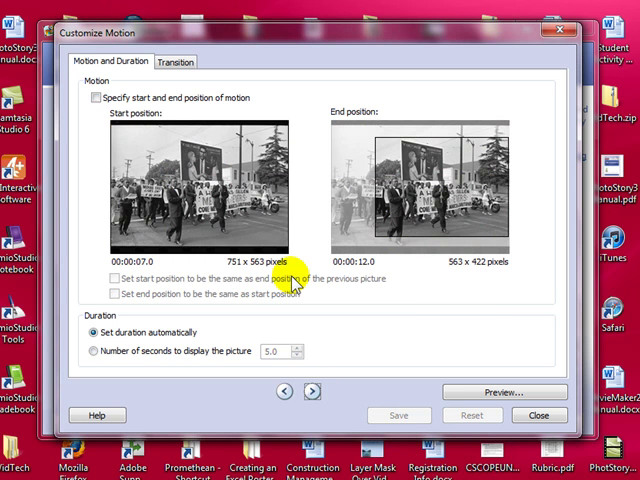
{"action": "mouse_move", "coordinate": [300, 328]}
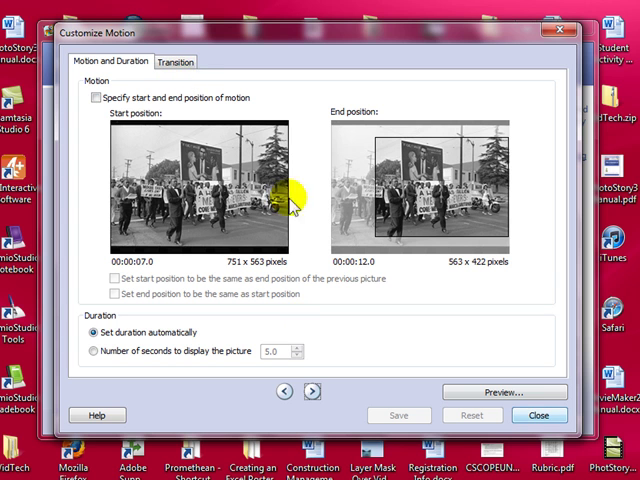
Give the march photo a Rectangle, Inwards transition with automatic duration and save.
{"action": "left_click", "coordinate": [175, 62]}
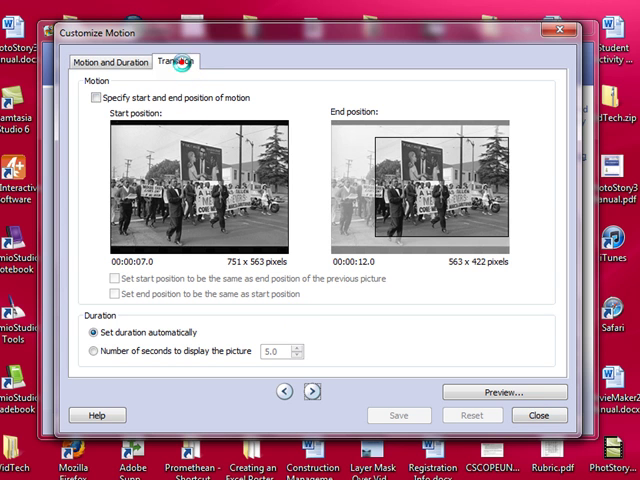
{"action": "left_click", "coordinate": [176, 62]}
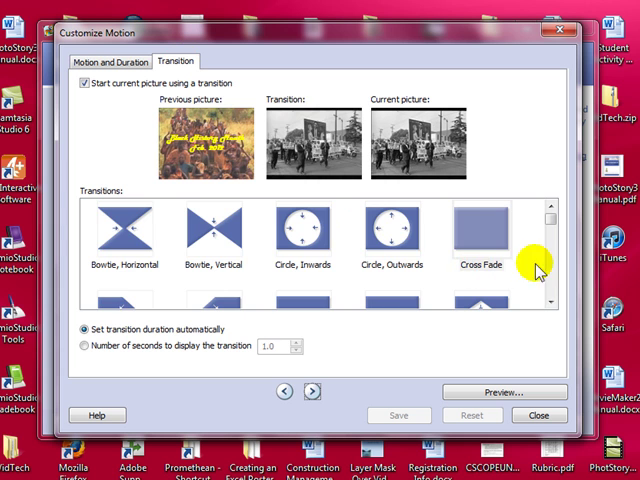
{"action": "left_click", "coordinate": [548, 302]}
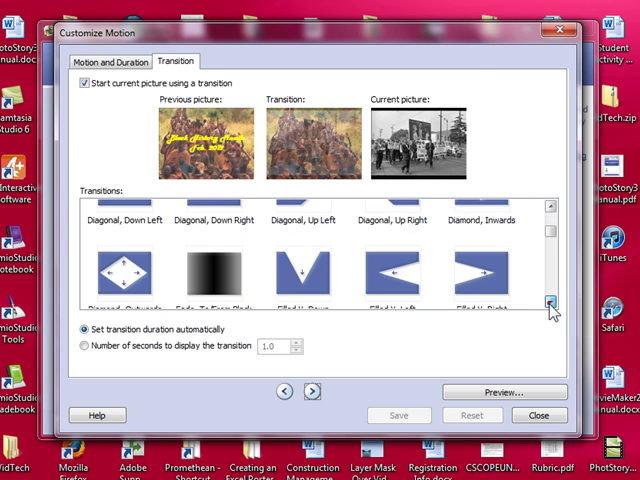
{"action": "left_click", "coordinate": [549, 301]}
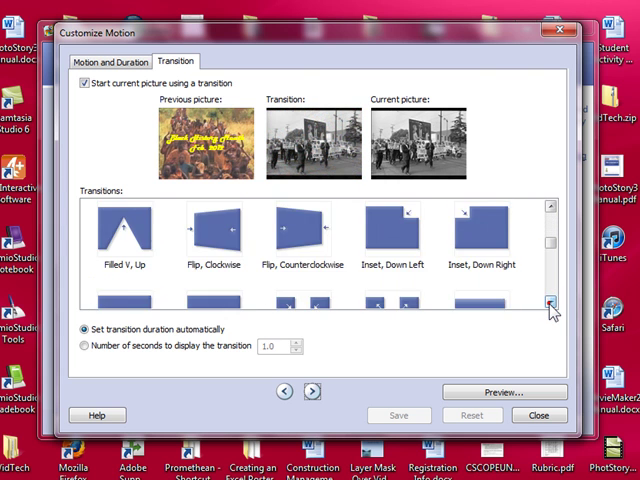
{"action": "left_click", "coordinate": [549, 303]}
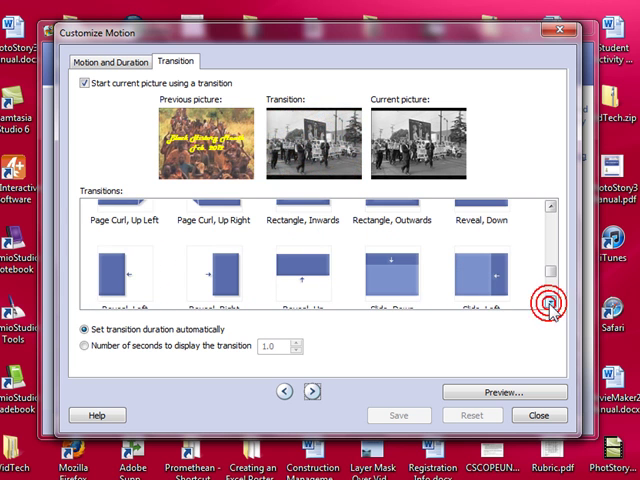
{"action": "left_click", "coordinate": [548, 304]}
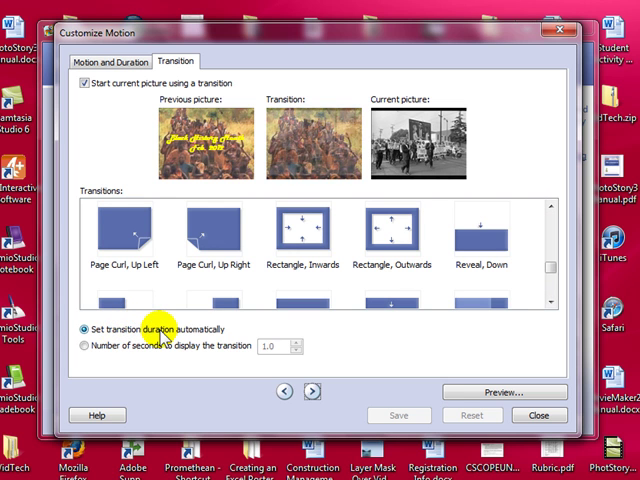
{"action": "left_click", "coordinate": [306, 228]}
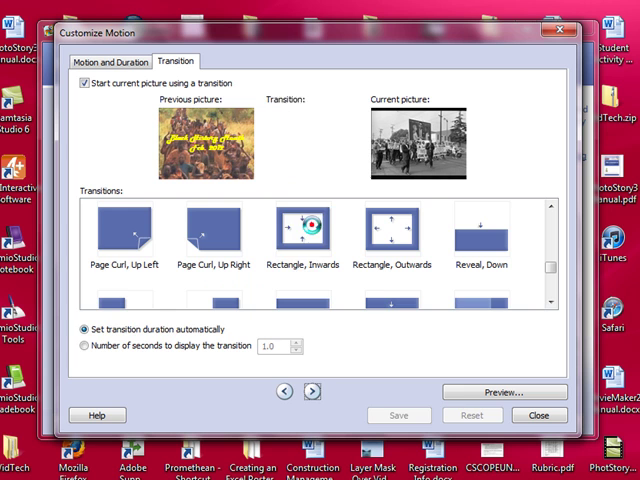
{"action": "left_click", "coordinate": [306, 228]}
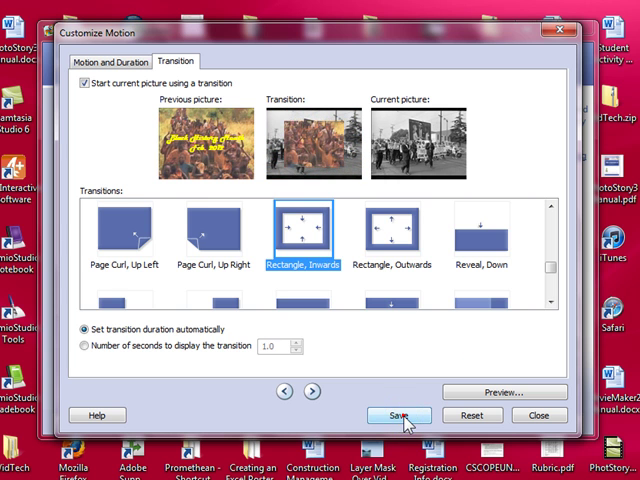
{"action": "left_click", "coordinate": [398, 415]}
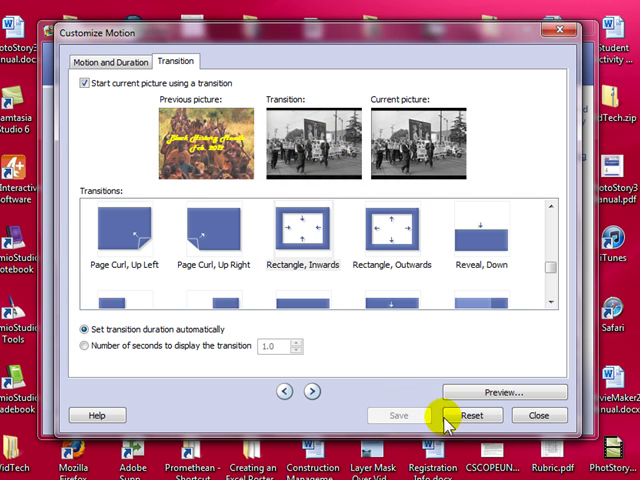
Close the motion settings and reselect the Black History Month title picture in the film strip.
{"action": "left_click", "coordinate": [539, 415]}
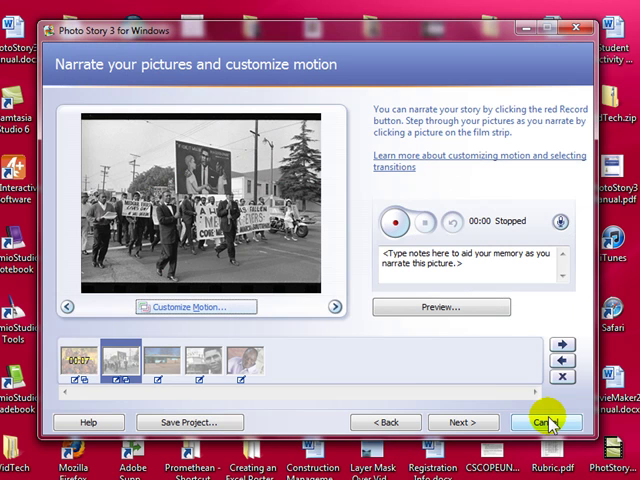
{"action": "mouse_move", "coordinate": [145, 345]}
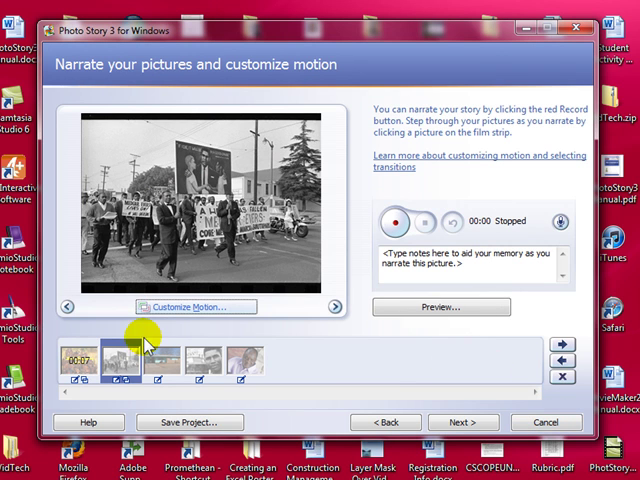
{"action": "left_click", "coordinate": [85, 363]}
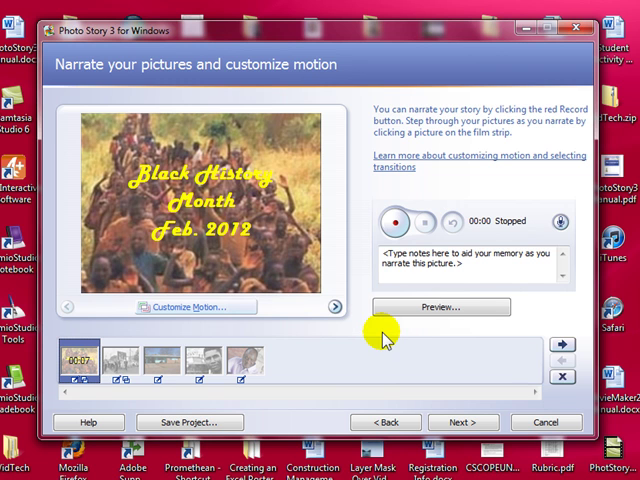
{"action": "mouse_move", "coordinate": [391, 221]}
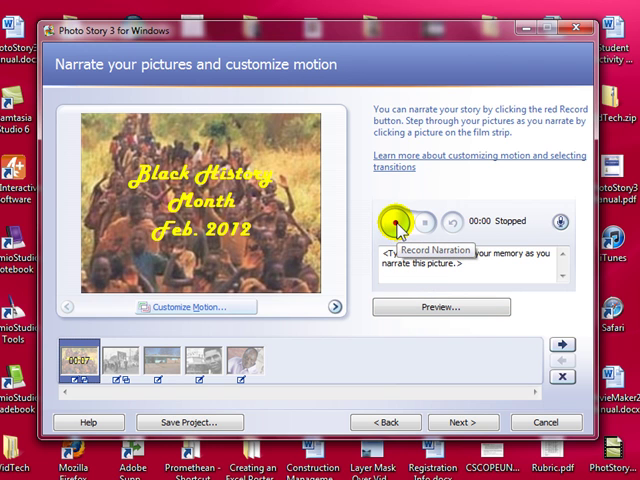
Record a 6-second narration for the title picture and preview the result.
{"action": "left_click", "coordinate": [398, 221]}
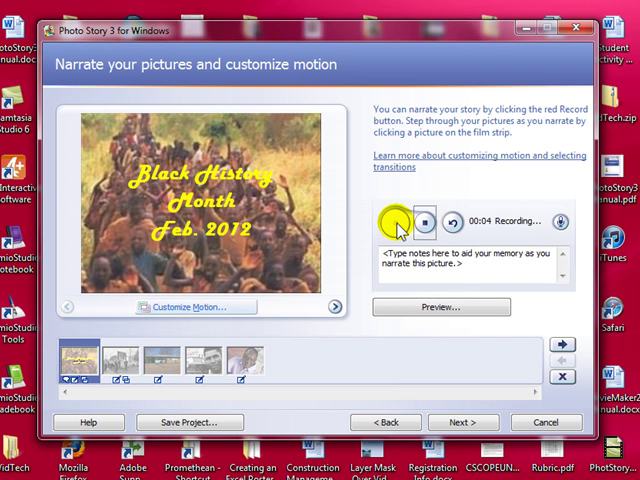
{"action": "left_click", "coordinate": [422, 221]}
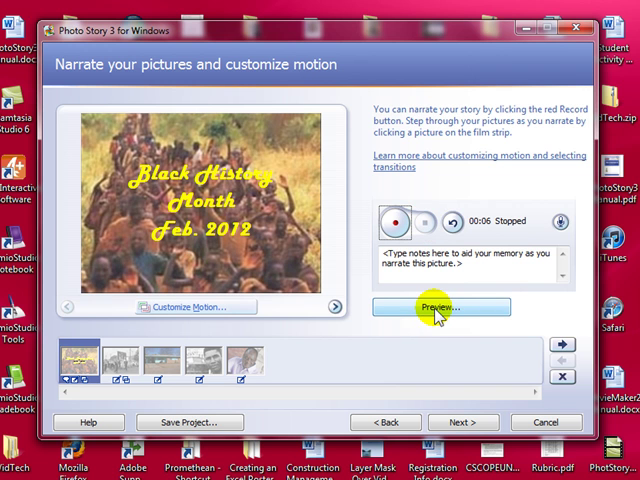
{"action": "left_click", "coordinate": [440, 307]}
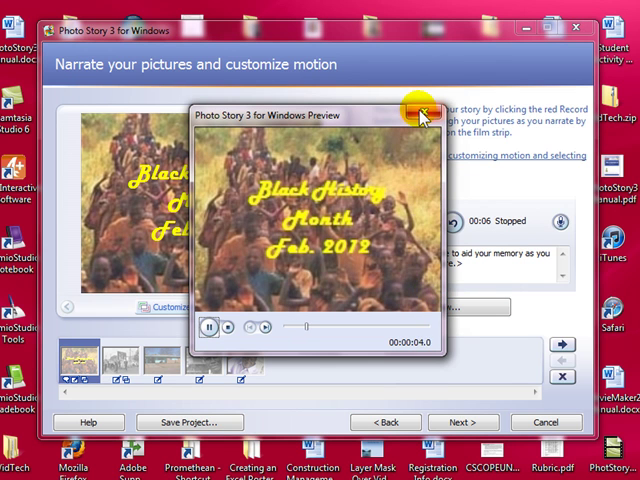
{"action": "left_click", "coordinate": [422, 116]}
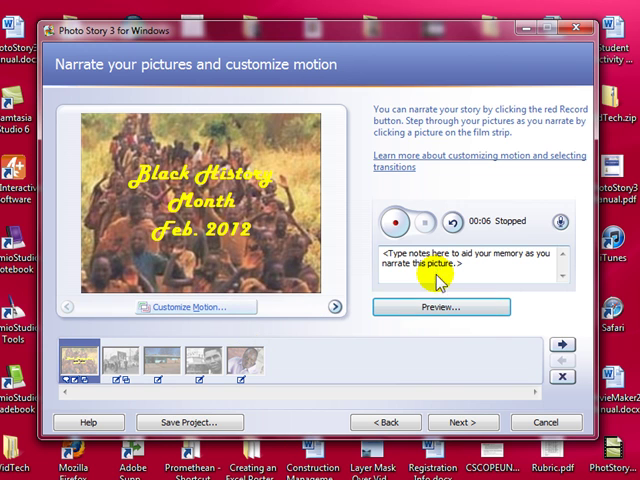
Advance to the background music page and browse for music without choosing a file.
{"action": "left_click", "coordinate": [462, 422]}
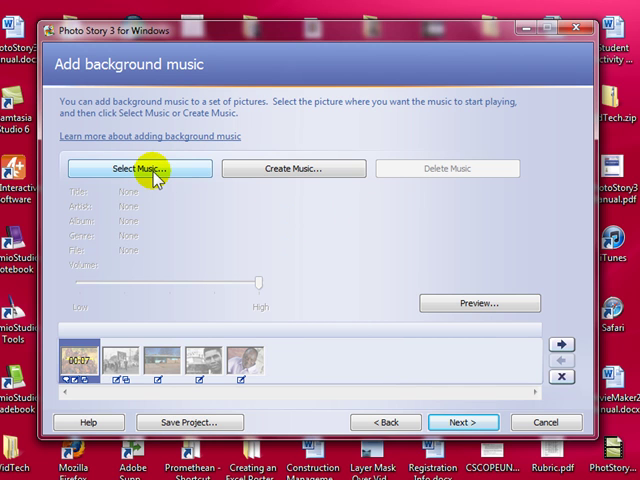
{"action": "left_click", "coordinate": [139, 168]}
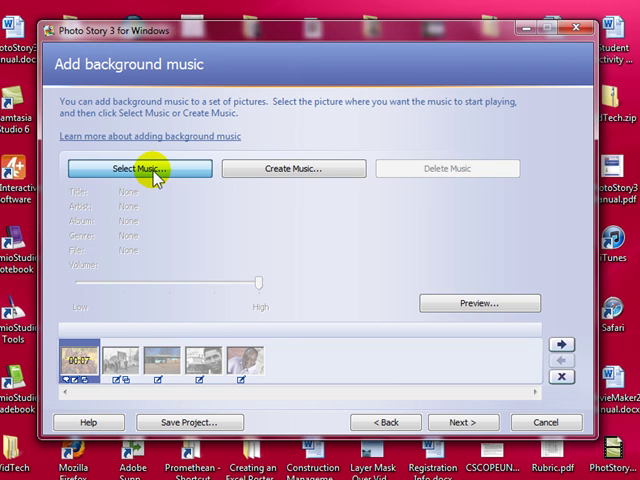
{"action": "left_click", "coordinate": [140, 168]}
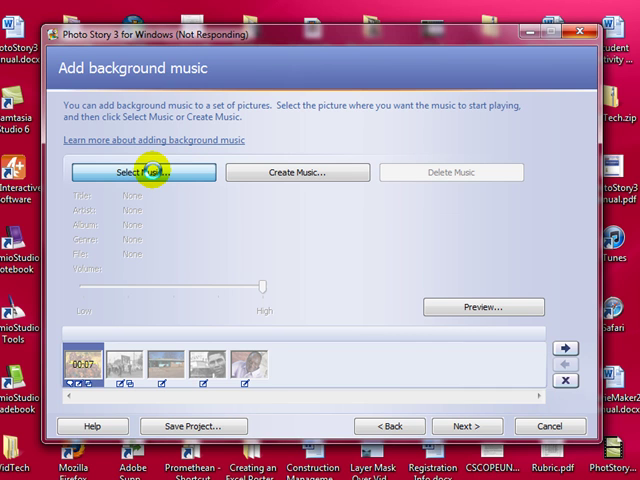
{"action": "left_click", "coordinate": [143, 172]}
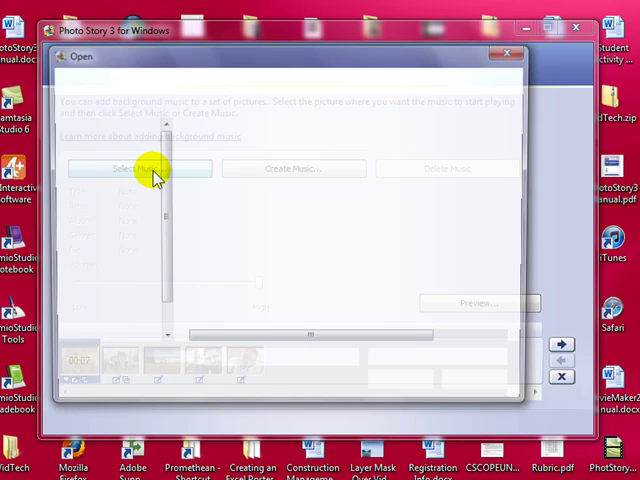
{"action": "left_click", "coordinate": [139, 168]}
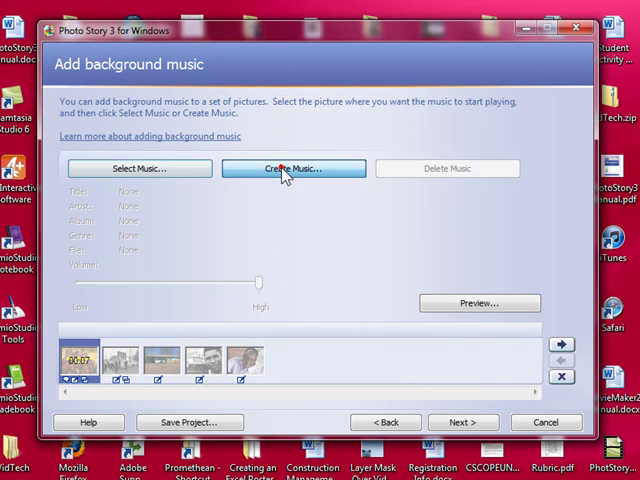
Compose Jazz Big Band music with Sax, Upbeat mood and low intensity, sample it, and accept.
{"action": "left_click", "coordinate": [293, 168]}
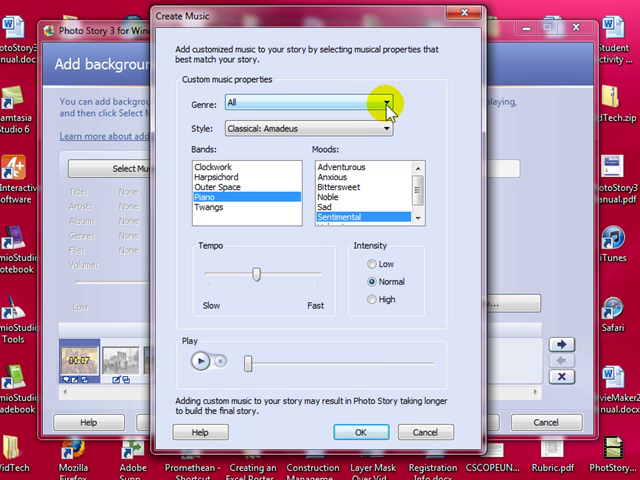
{"action": "left_click", "coordinate": [385, 103]}
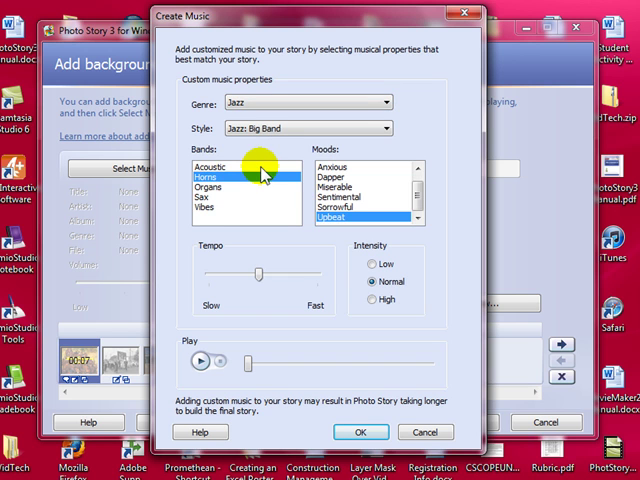
{"action": "left_click", "coordinate": [210, 195]}
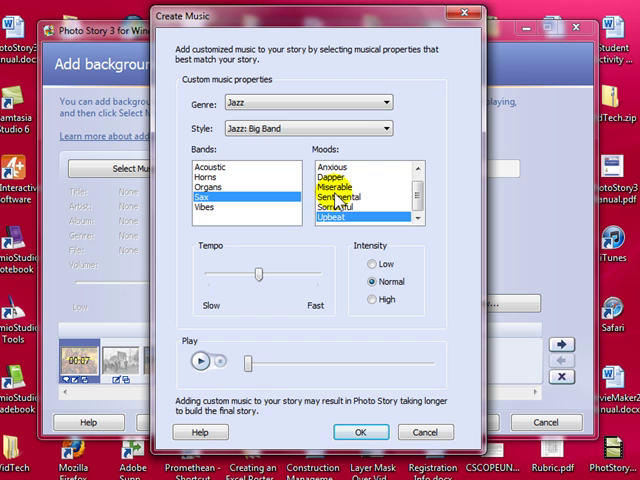
{"action": "left_click", "coordinate": [335, 216]}
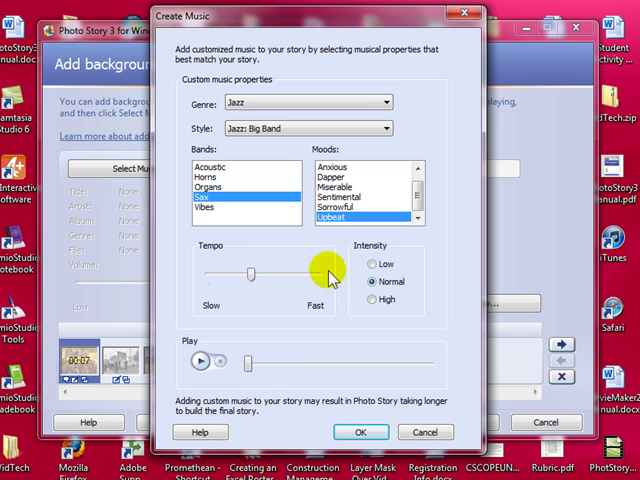
{"action": "left_click", "coordinate": [372, 264]}
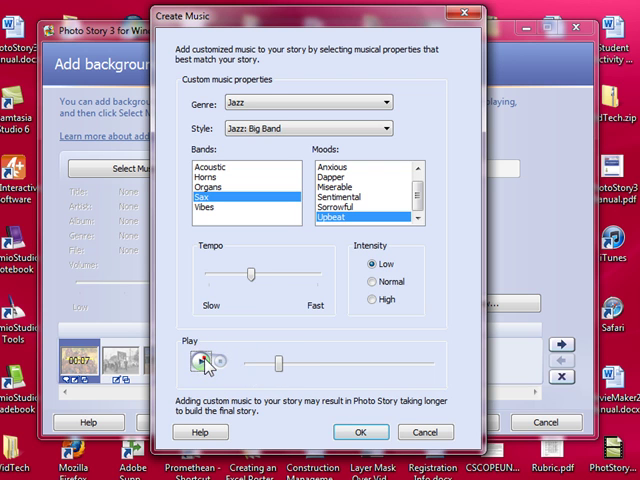
{"action": "left_click", "coordinate": [200, 362]}
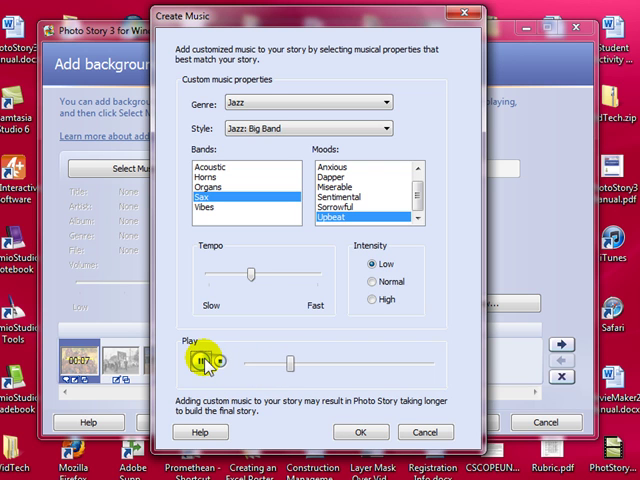
{"action": "left_click", "coordinate": [200, 362]}
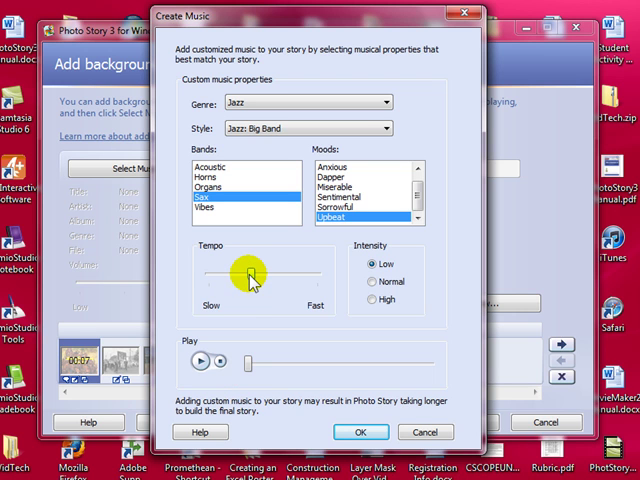
{"action": "mouse_move", "coordinate": [315, 370]}
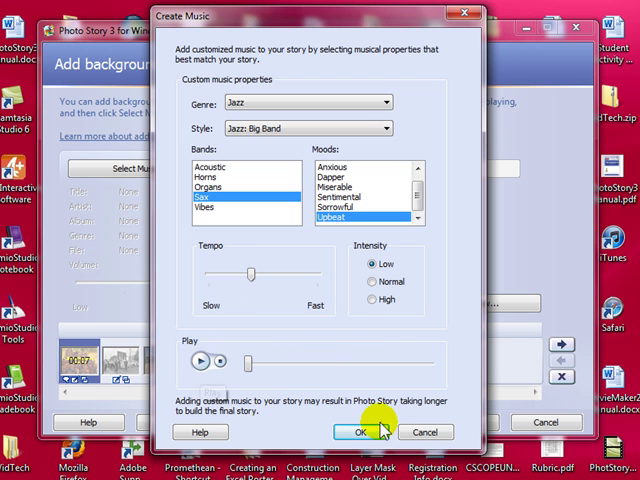
{"action": "left_click", "coordinate": [356, 432]}
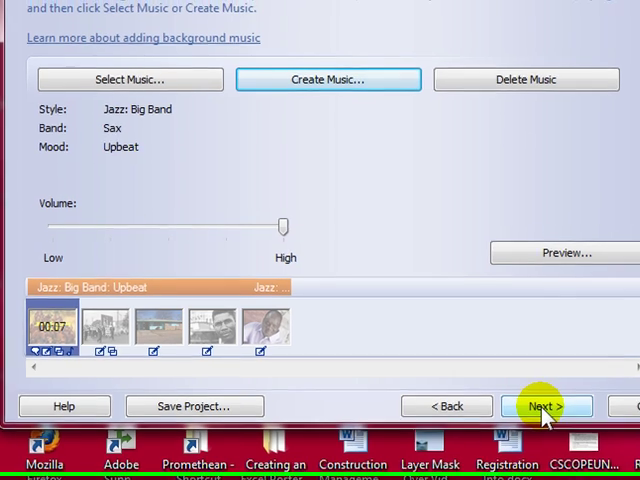
Advance to the save page and choose saving the story for playback on a computer.
{"action": "left_click", "coordinate": [547, 406]}
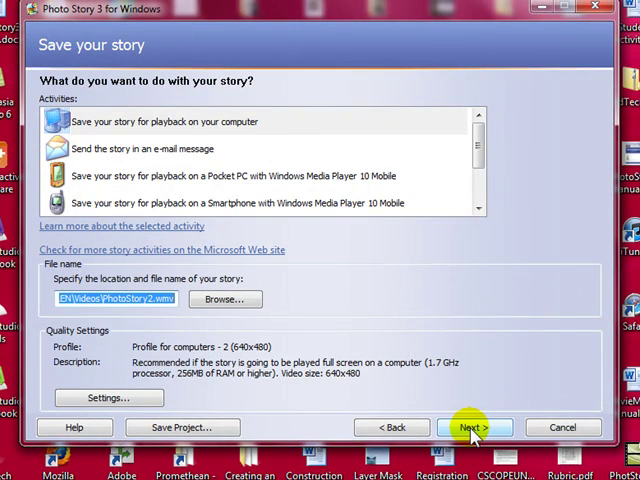
{"action": "mouse_move", "coordinate": [240, 122]}
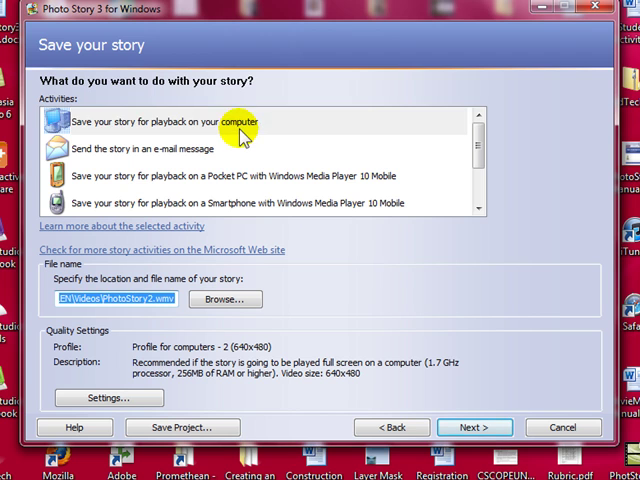
{"action": "left_click", "coordinate": [160, 122]}
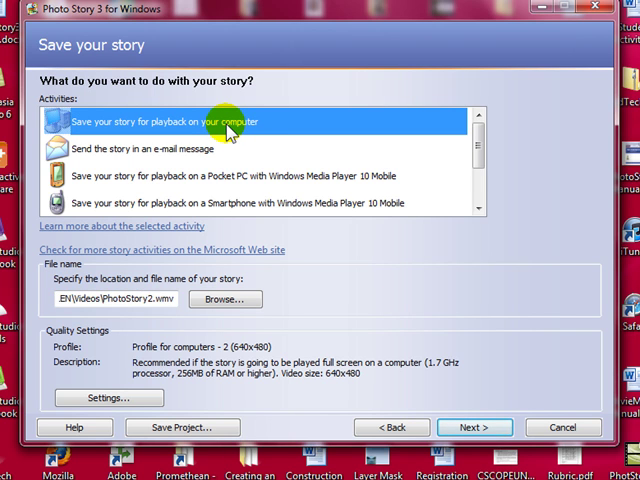
{"action": "mouse_move", "coordinate": [283, 156]}
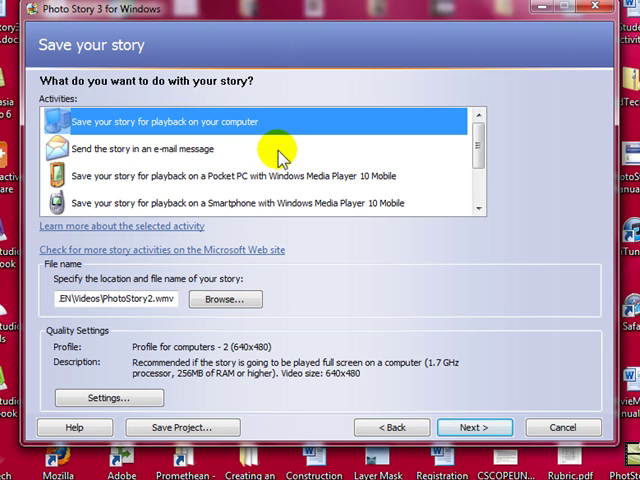
{"action": "scroll", "scroll_direction": "down", "scroll_amount": 3}
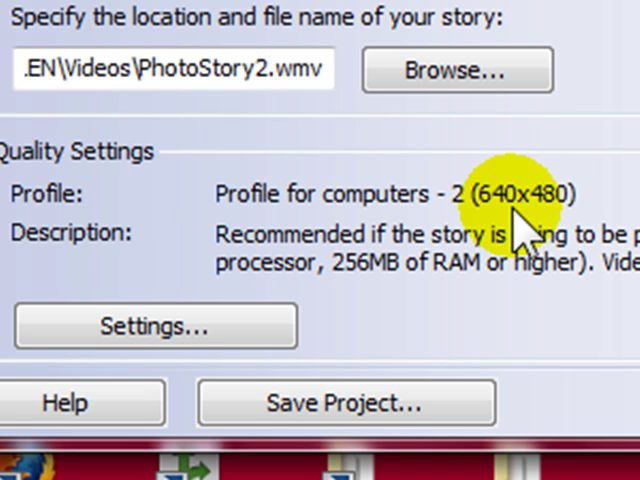
Save the story file as MyMovieRSendejo.wmv in the Videos library.
{"action": "left_click", "coordinate": [456, 69]}
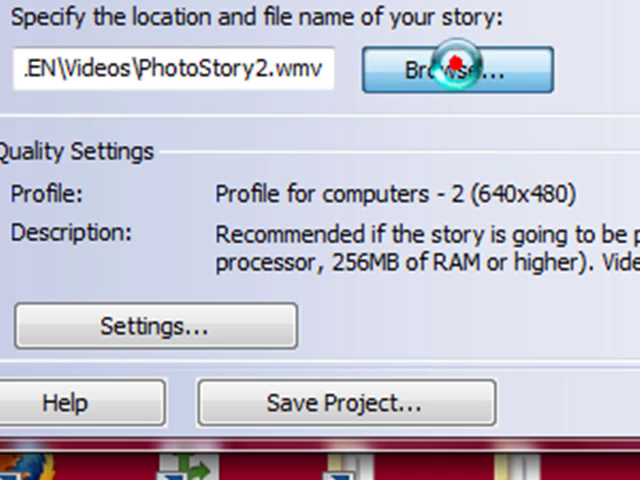
{"action": "left_click", "coordinate": [456, 70]}
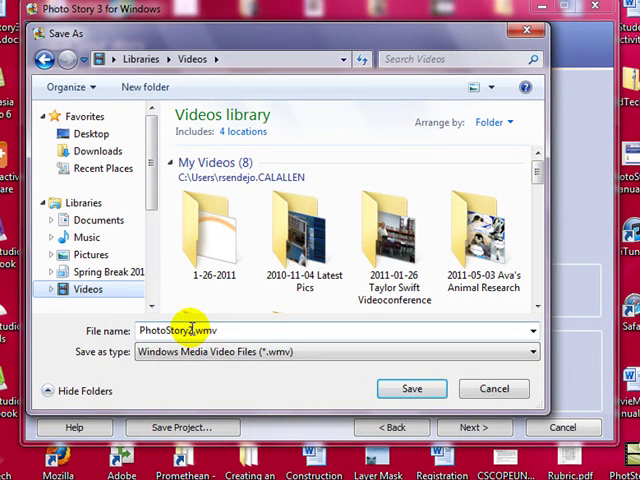
{"action": "double_click", "coordinate": [170, 330]}
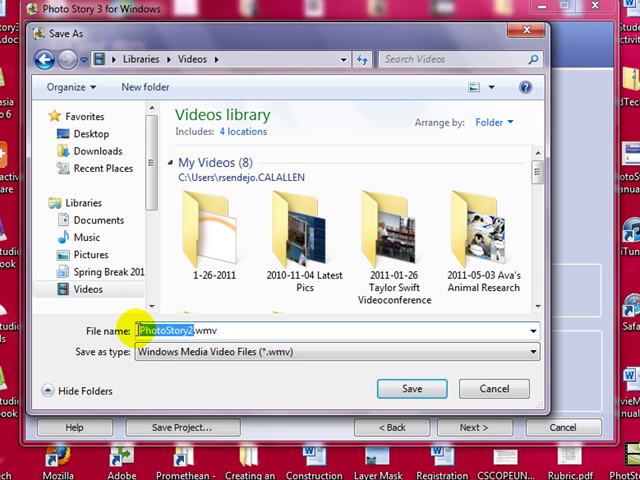
{"action": "mouse_move", "coordinate": [139, 338]}
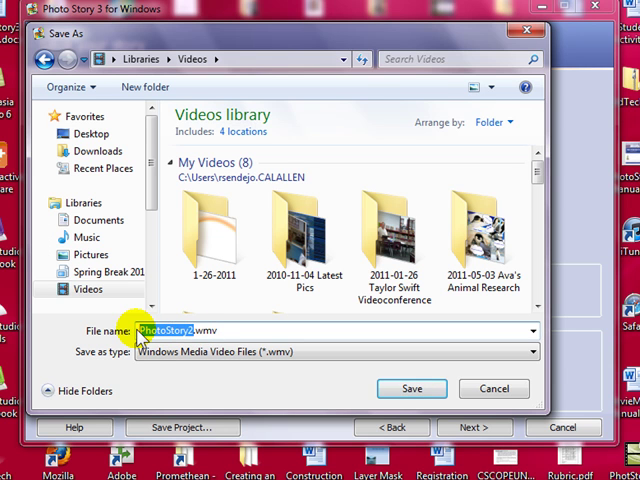
{"action": "type", "text": "MyMo.wm"}
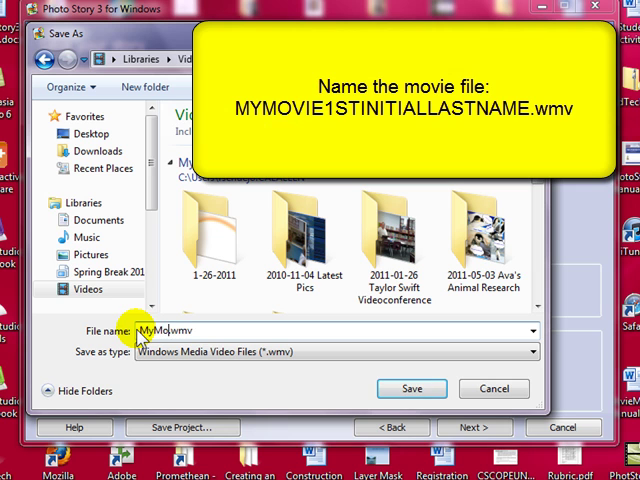
{"action": "type", "text": "vie"}
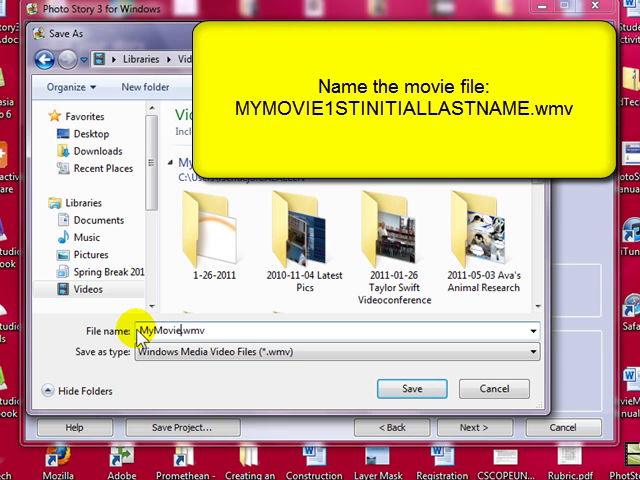
{"action": "type", "text": "RSe"}
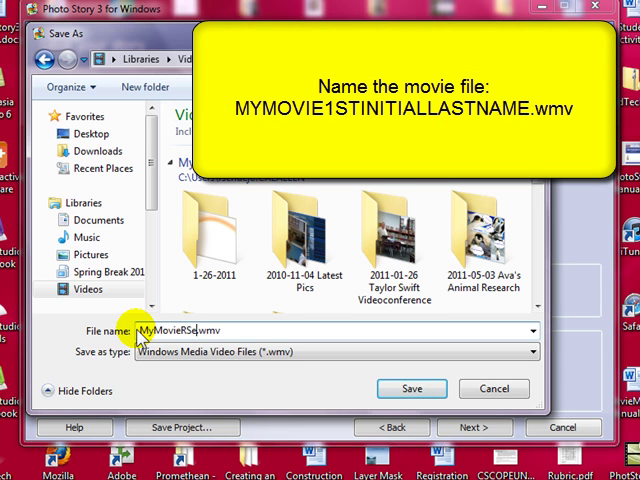
{"action": "type", "text": "ndejo"}
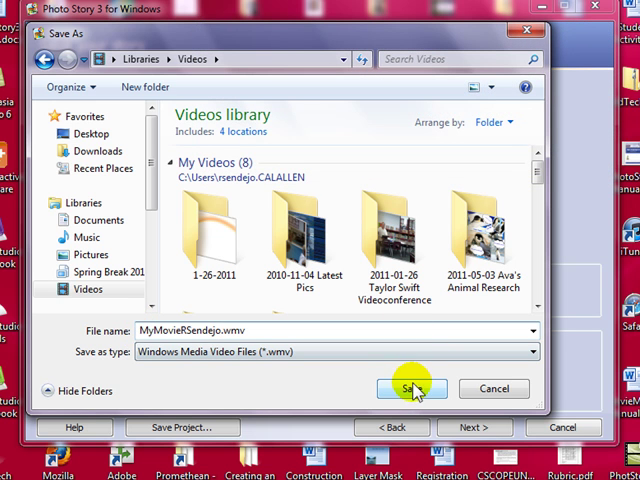
{"action": "left_click", "coordinate": [411, 388]}
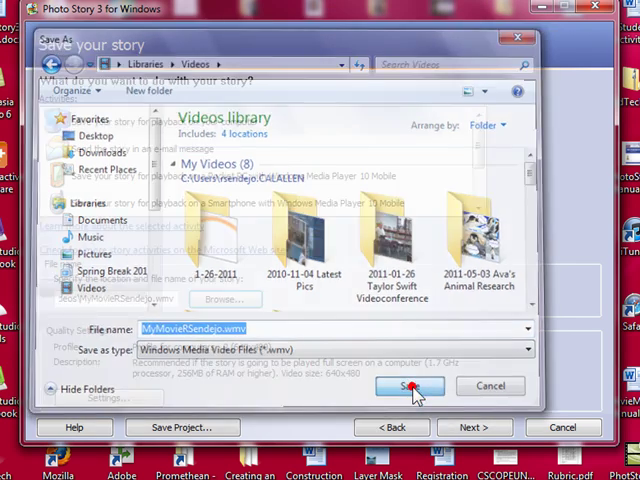
Build the story into MyMovieRSendejo.wmv and reach the completion page.
{"action": "left_click", "coordinate": [408, 387]}
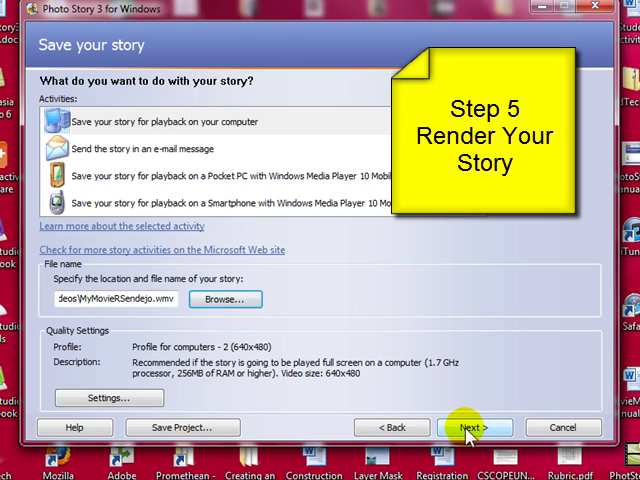
{"action": "left_click", "coordinate": [472, 427]}
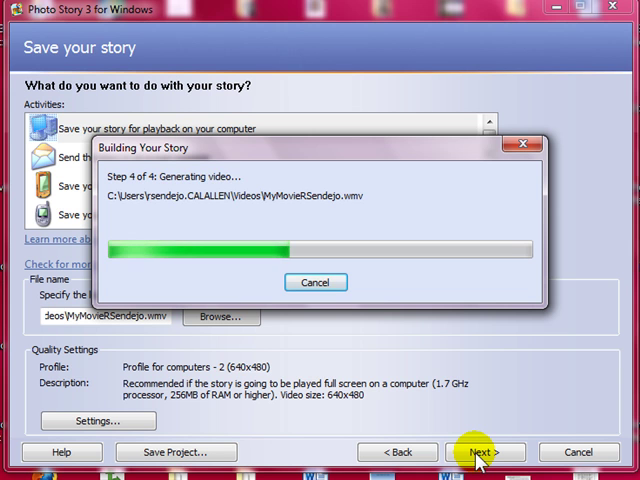
{"action": "left_click", "coordinate": [484, 452]}
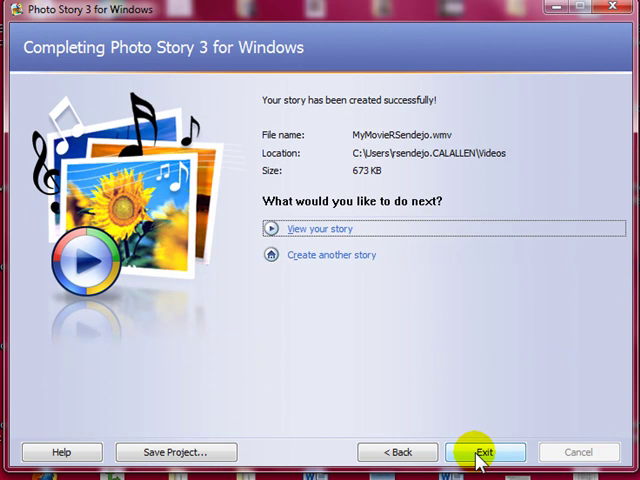
{"action": "mouse_move", "coordinate": [448, 343]}
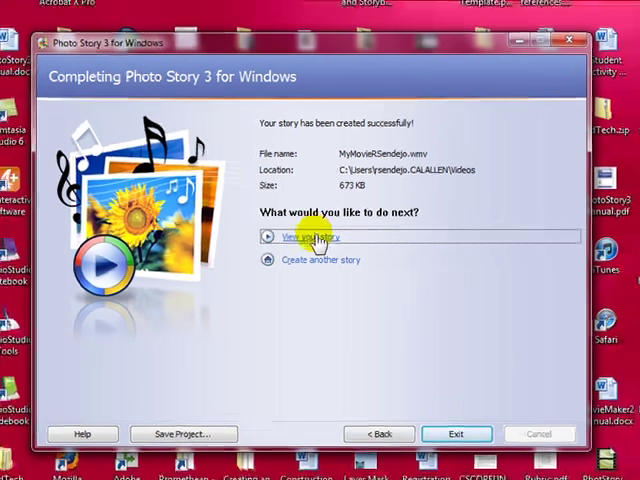
{"action": "left_click", "coordinate": [305, 237]}
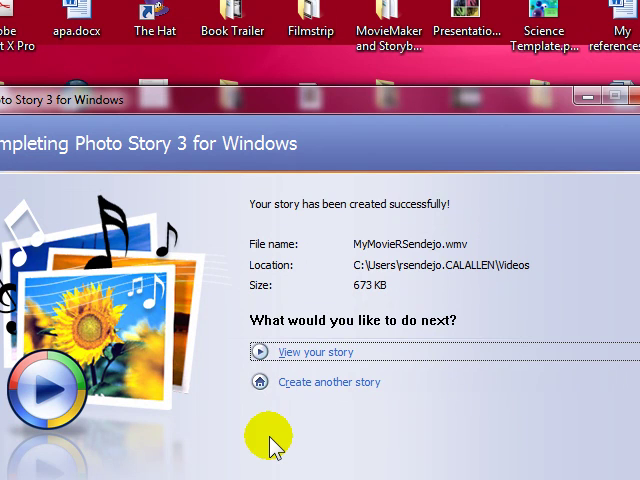
{"action": "mouse_move", "coordinate": [320, 410]}
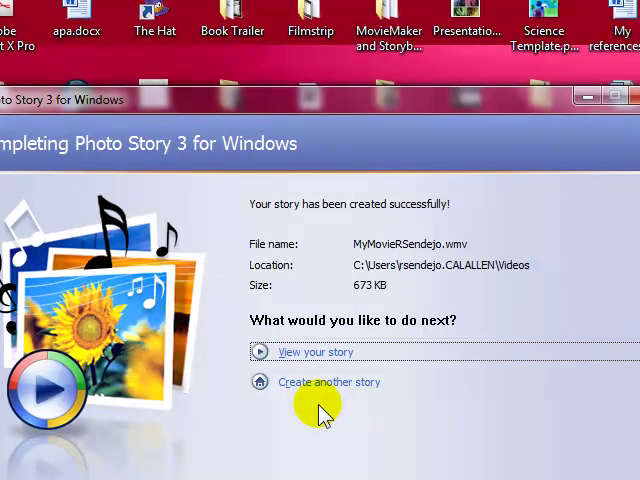